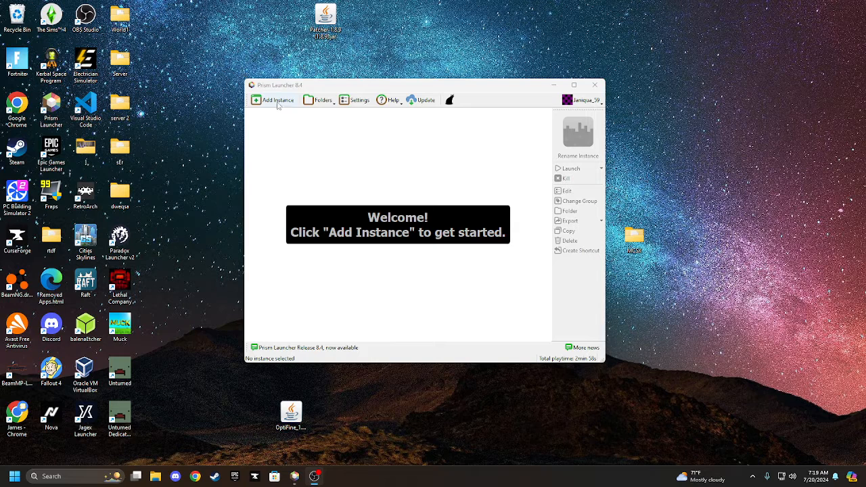
{"action": "mouse_move", "coordinate": [281, 123]}
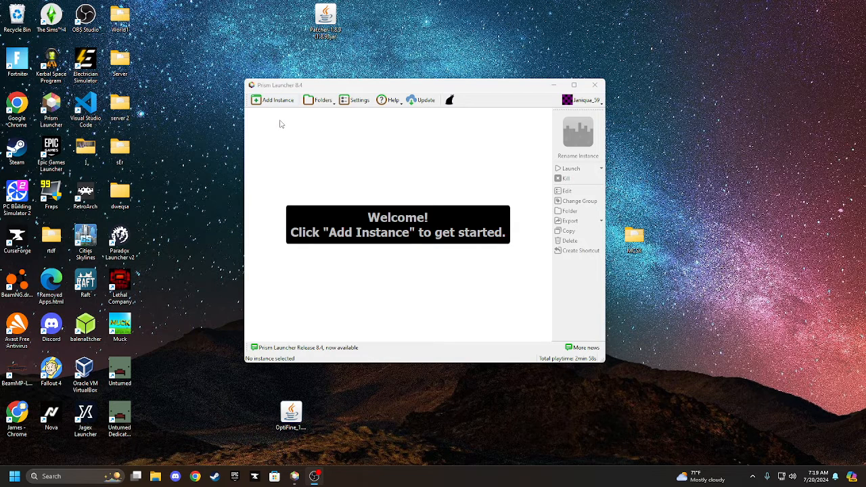
{"action": "mouse_move", "coordinate": [346, 157]}
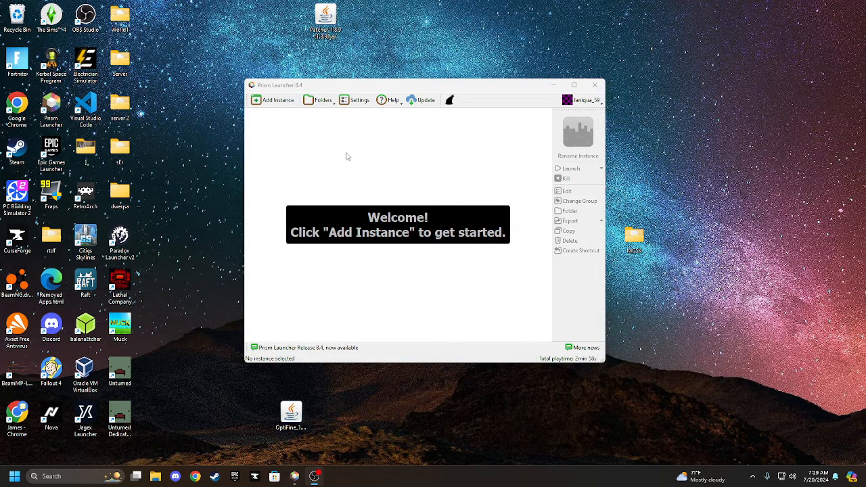
{"action": "mouse_move", "coordinate": [265, 90]}
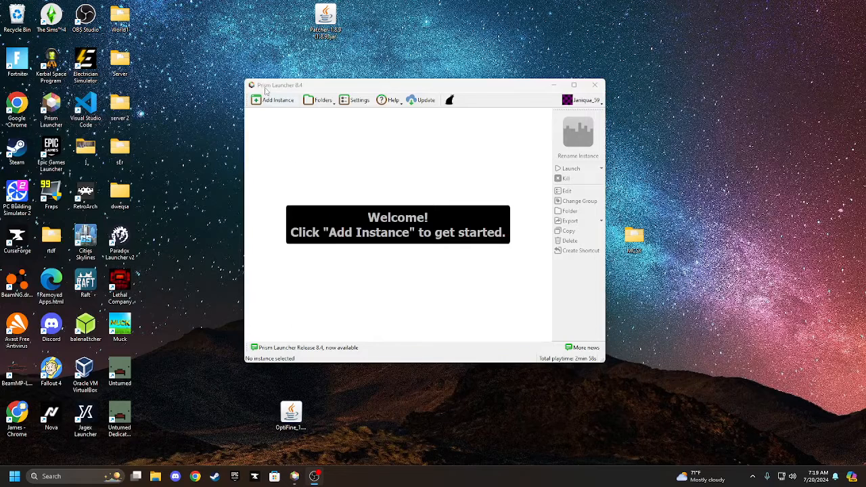
- Add a new instance from the CurseForge modpack 'MCSX - Minecraft: PS1 Edition', found by searching MCSX
{"action": "left_click", "coordinate": [274, 100]}
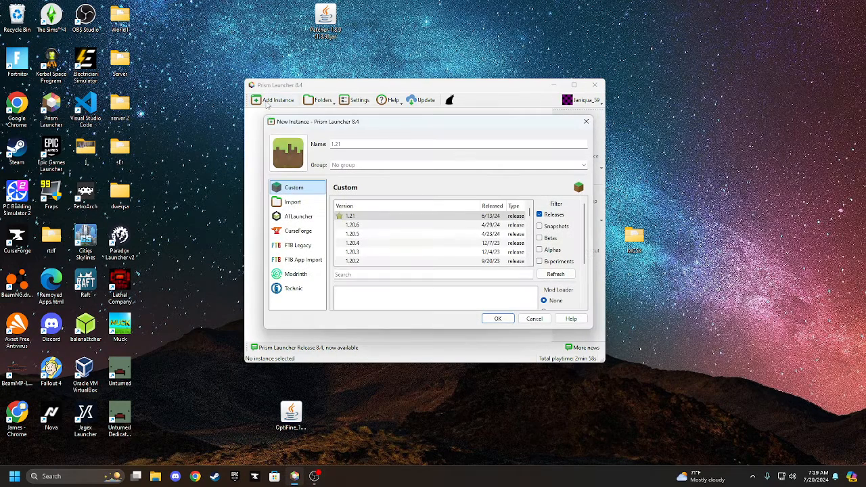
{"action": "left_click", "coordinate": [298, 231]}
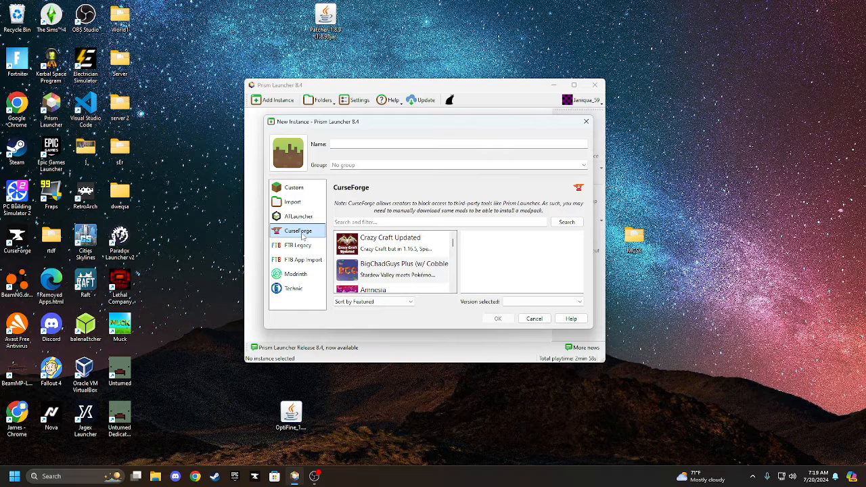
{"action": "left_click", "coordinate": [453, 222]}
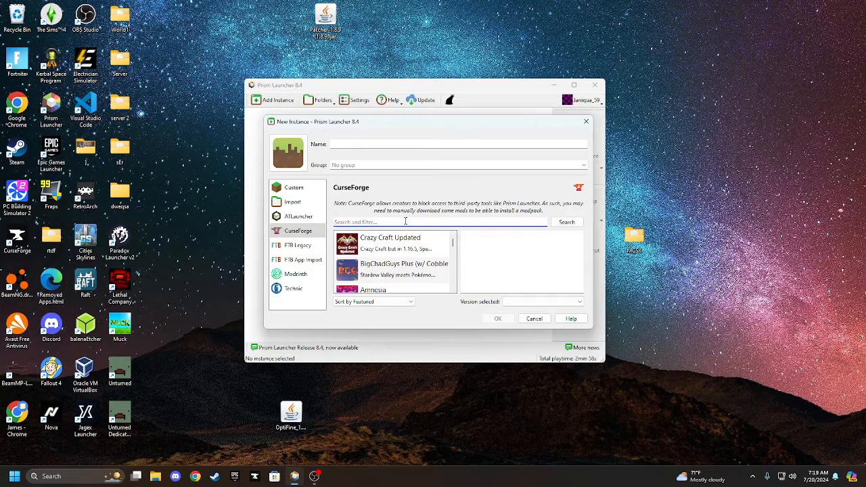
{"action": "type", "text": "MCSX"}
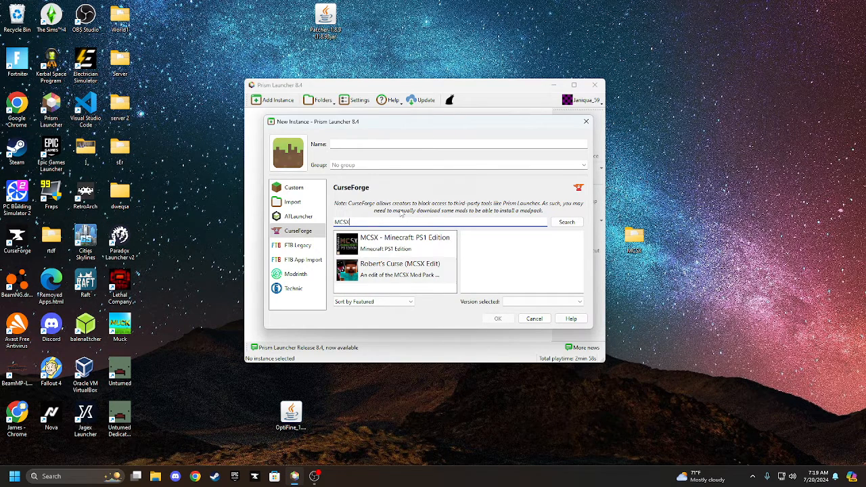
{"action": "left_click", "coordinate": [394, 242]}
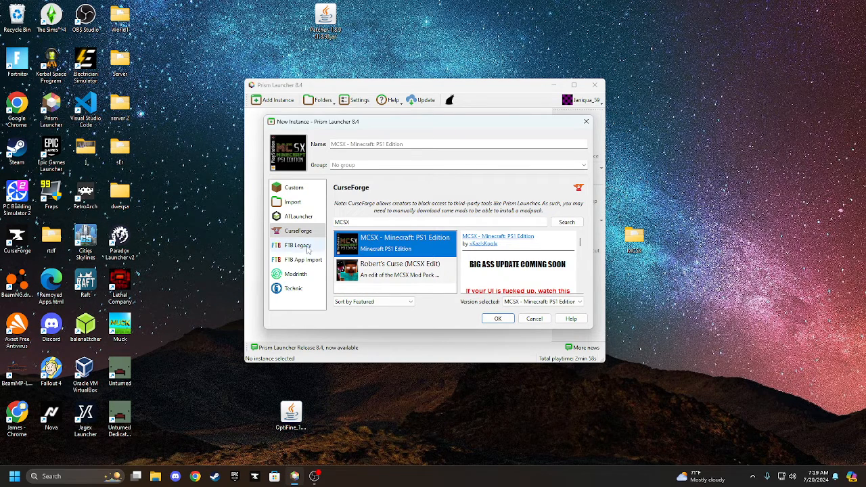
{"action": "left_click", "coordinate": [497, 318]}
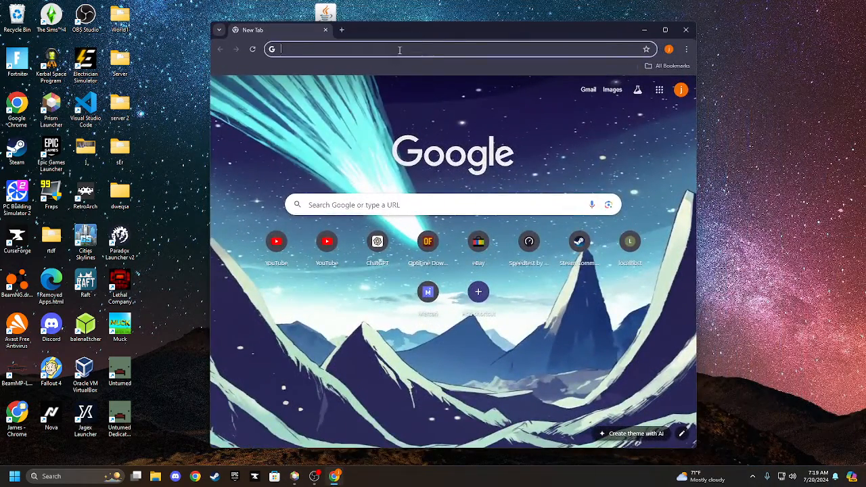
- Let the blocked mod jars and MCSX_MusicPack.zip download across the CurseForge tabs
{"action": "left_click", "coordinate": [399, 49]}
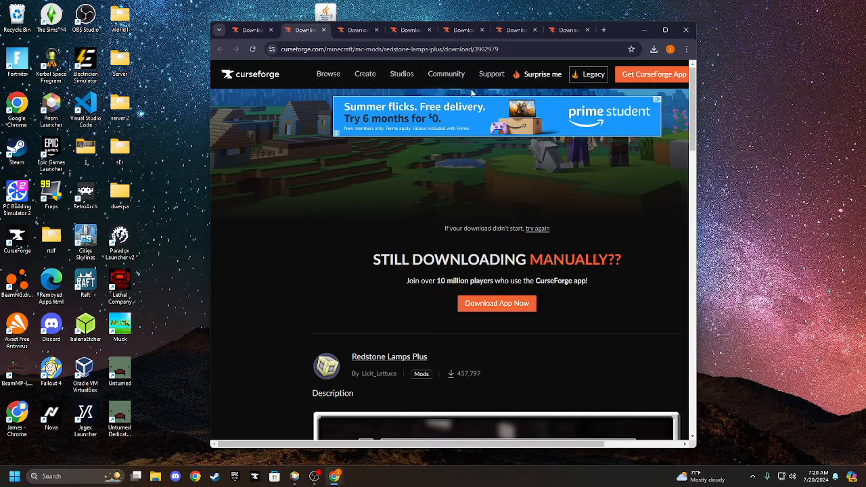
{"action": "left_click", "coordinate": [357, 30]}
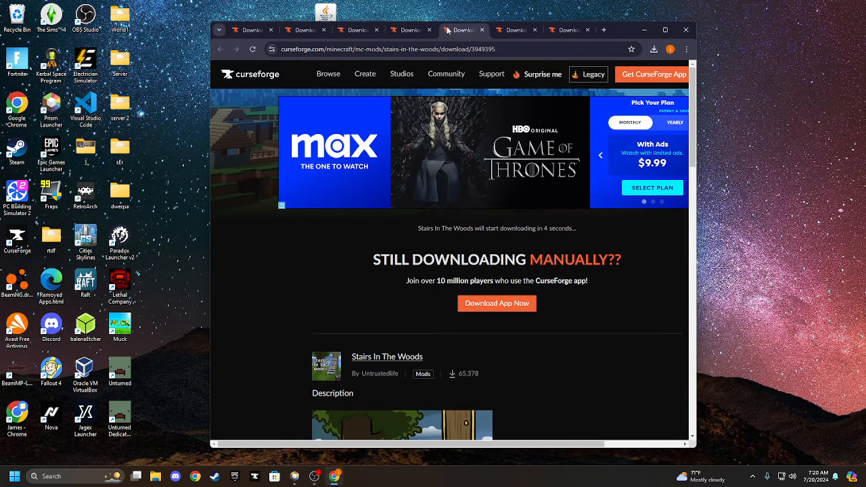
{"action": "scroll", "scroll_direction": "down", "scroll_amount": 3}
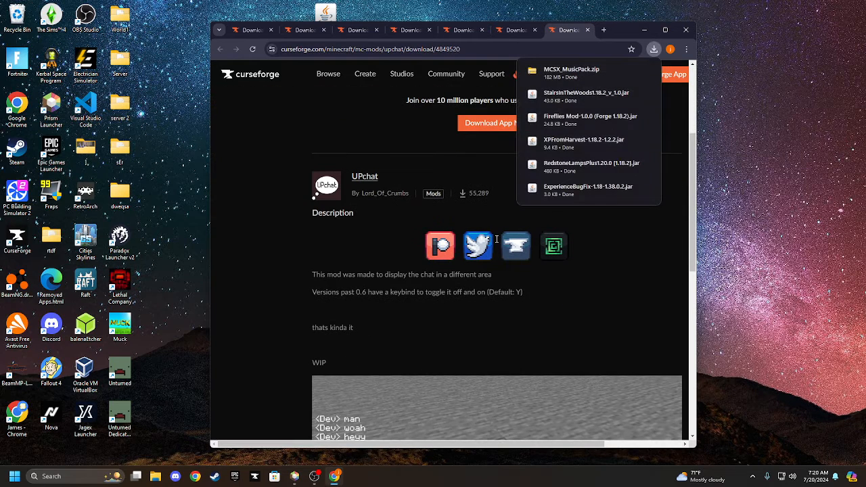
{"action": "mouse_move", "coordinate": [405, 243]}
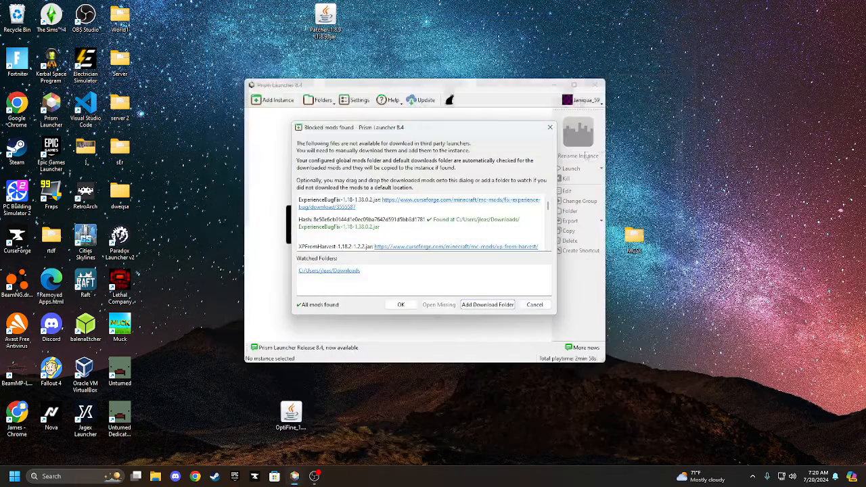
- Confirm the 'All mods found' dialog to complete the MCSX instance install
{"action": "left_click", "coordinate": [400, 304]}
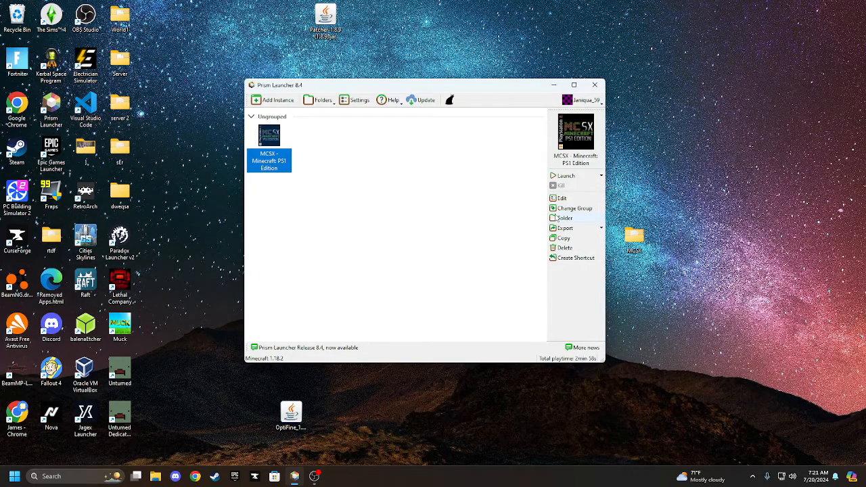
- Set the launcher's Java to the auto-detected Java 17.0.1 installation
{"action": "left_click", "coordinate": [355, 99]}
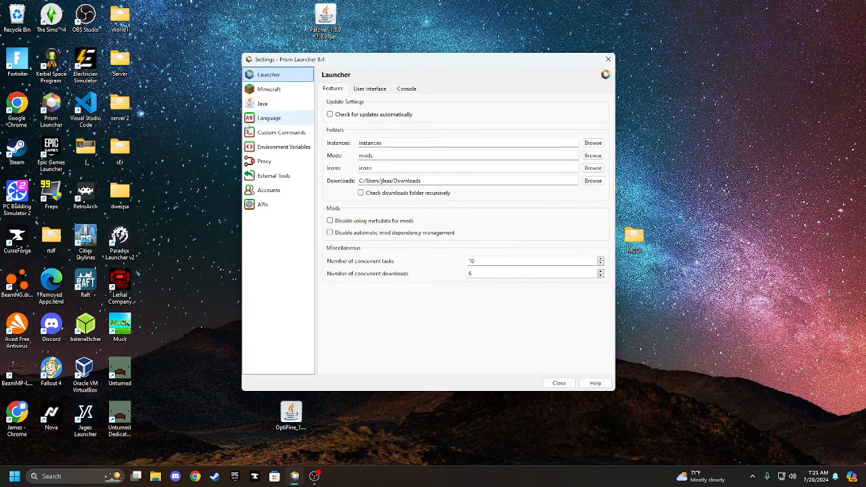
{"action": "left_click", "coordinate": [263, 103]}
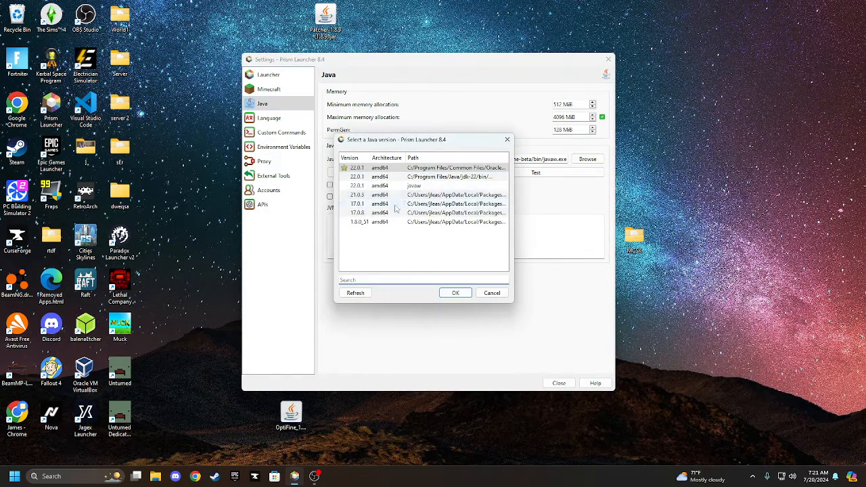
{"action": "left_click", "coordinate": [424, 167]}
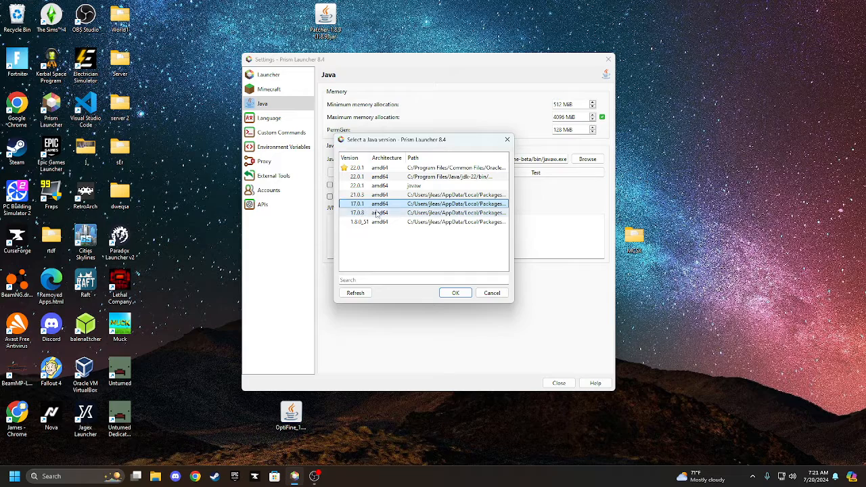
{"action": "left_click", "coordinate": [454, 292]}
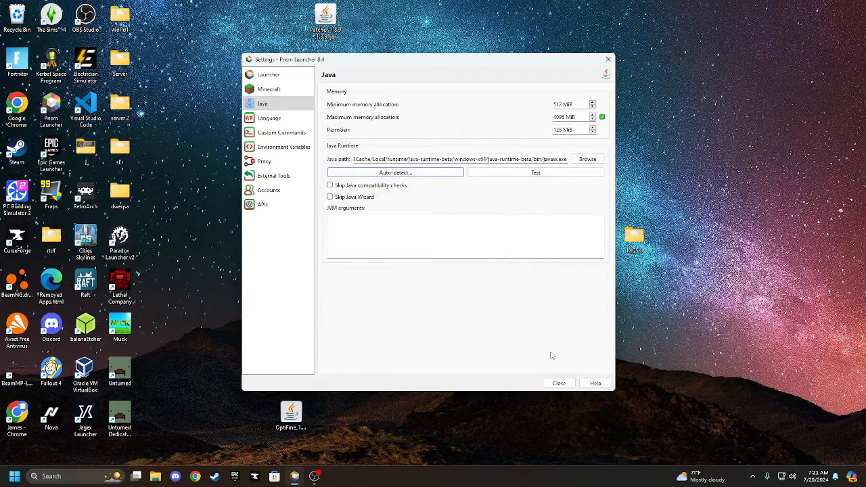
{"action": "left_click", "coordinate": [558, 382]}
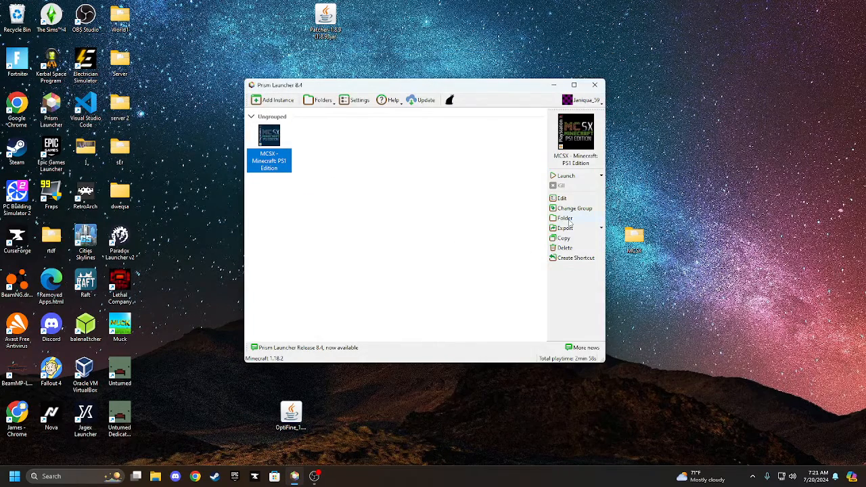
- Move MCSX_MusicPack.zip into minecraft > resourcepacks, replacing the existing file
{"action": "left_click", "coordinate": [564, 217]}
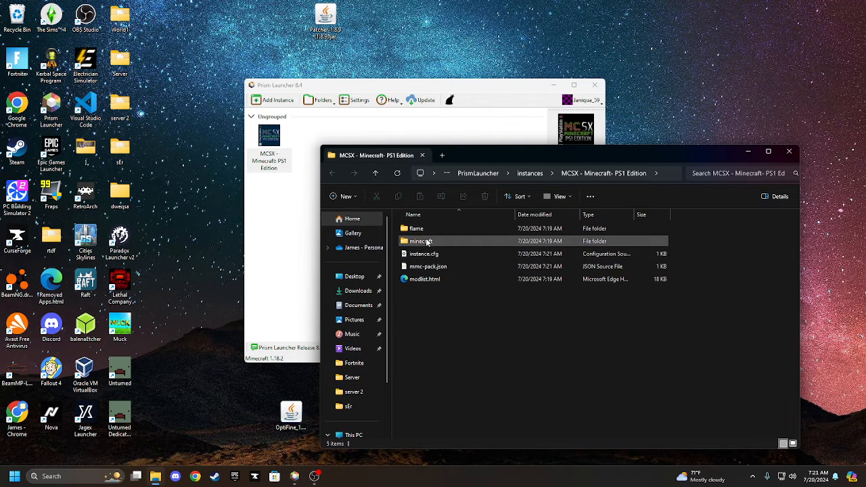
{"action": "double_click", "coordinate": [419, 240]}
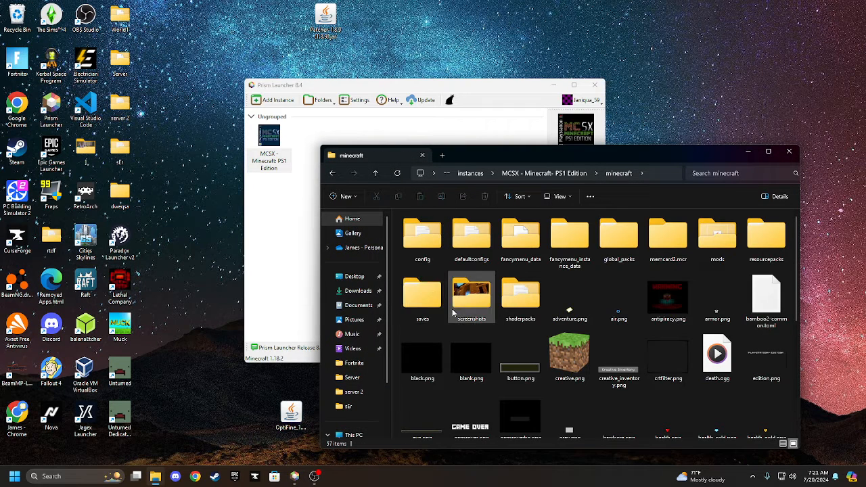
{"action": "left_click", "coordinate": [766, 237]}
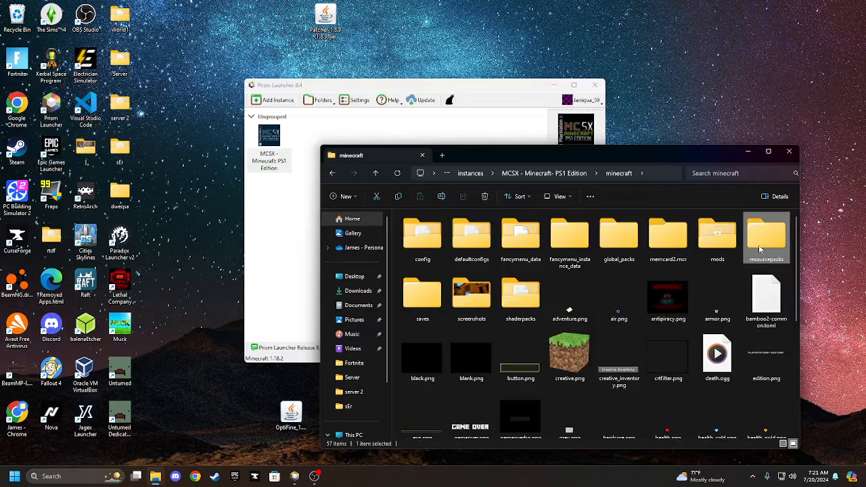
{"action": "double_click", "coordinate": [766, 236]}
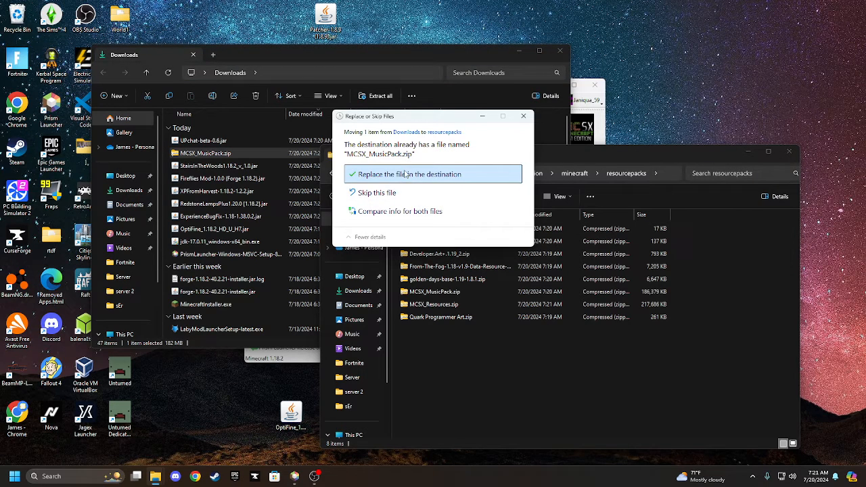
{"action": "left_click", "coordinate": [408, 173]}
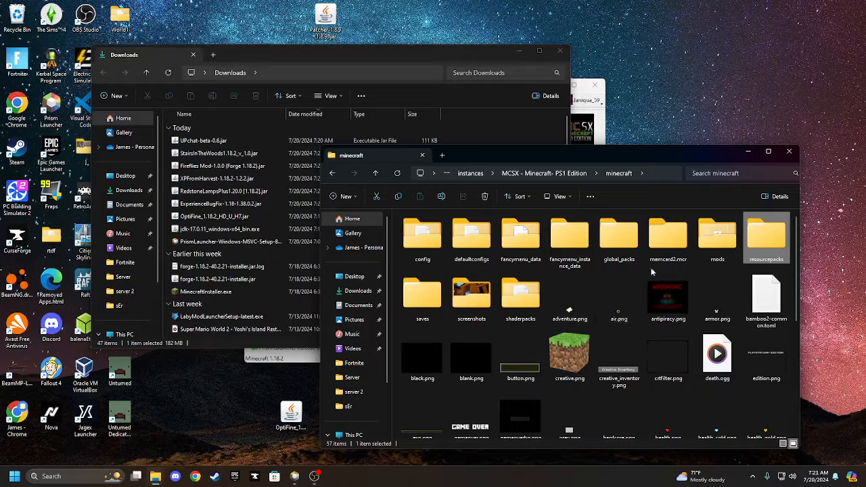
- Move the seven downloaded .jar mods into the mods folder, replacing same-named files
{"action": "left_click", "coordinate": [421, 293]}
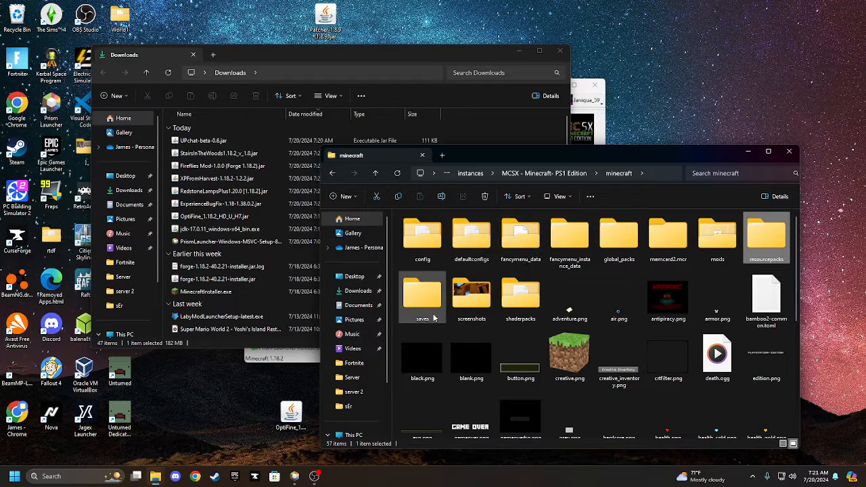
{"action": "double_click", "coordinate": [717, 236]}
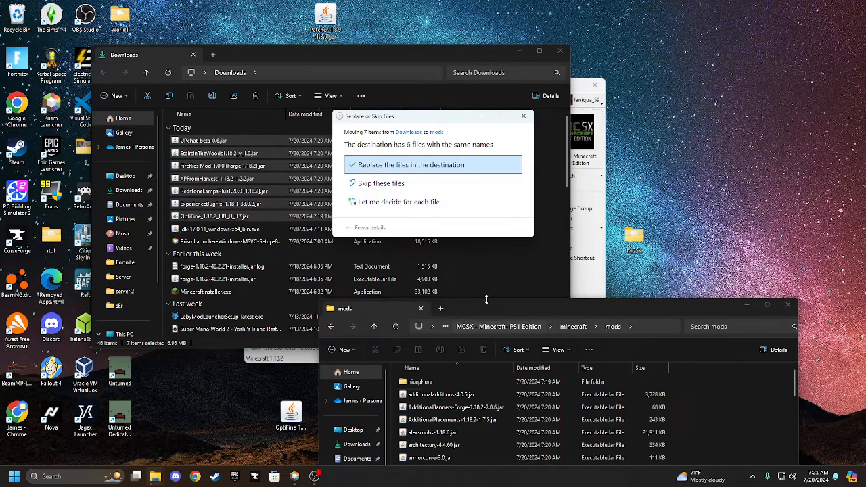
{"action": "left_click", "coordinate": [410, 165]}
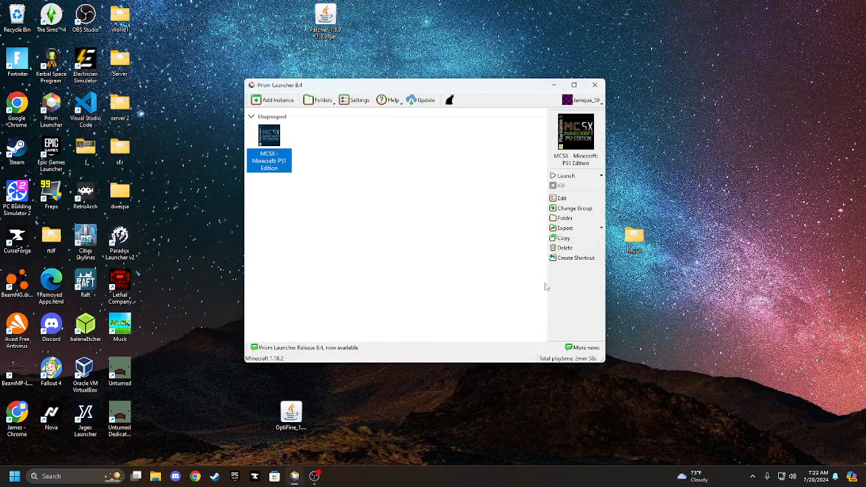
{"action": "mouse_move", "coordinate": [573, 218]}
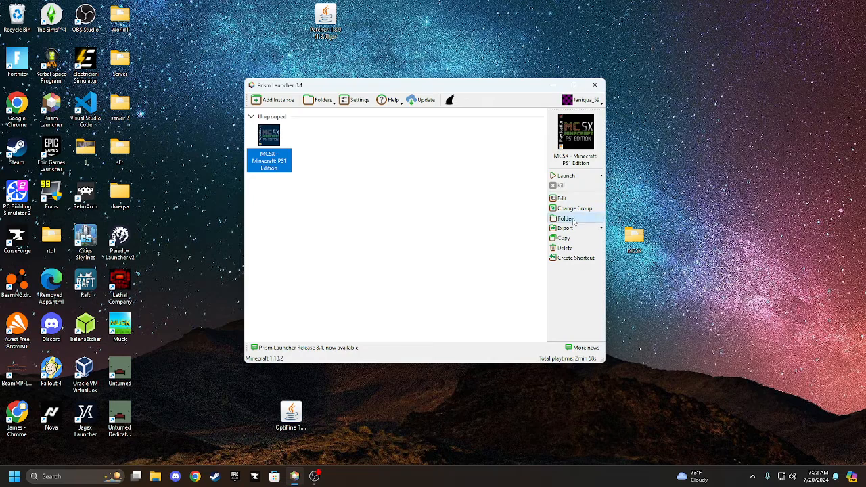
- Navigate to minecraft > config > fancymenu and open config.txt
{"action": "left_click", "coordinate": [565, 217]}
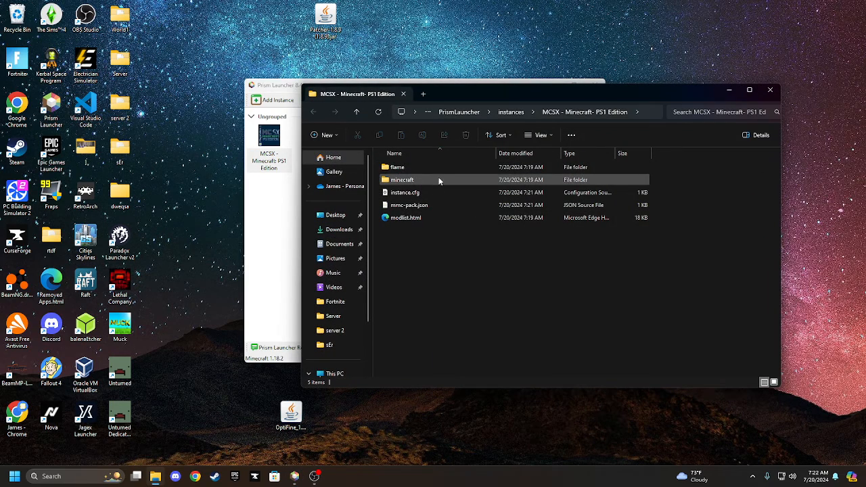
{"action": "double_click", "coordinate": [401, 180]}
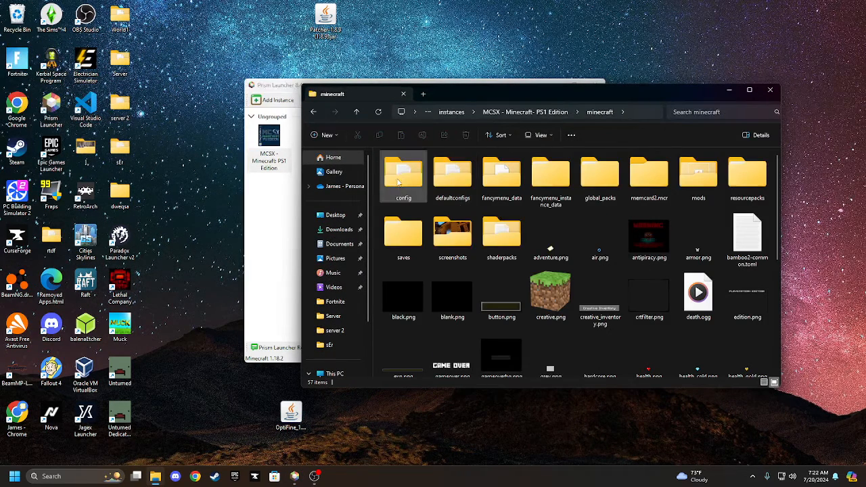
{"action": "double_click", "coordinate": [403, 175]}
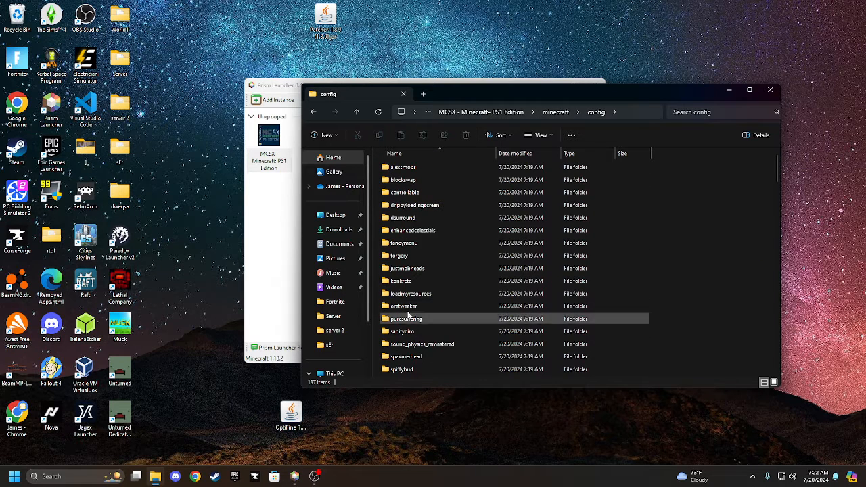
{"action": "double_click", "coordinate": [403, 243]}
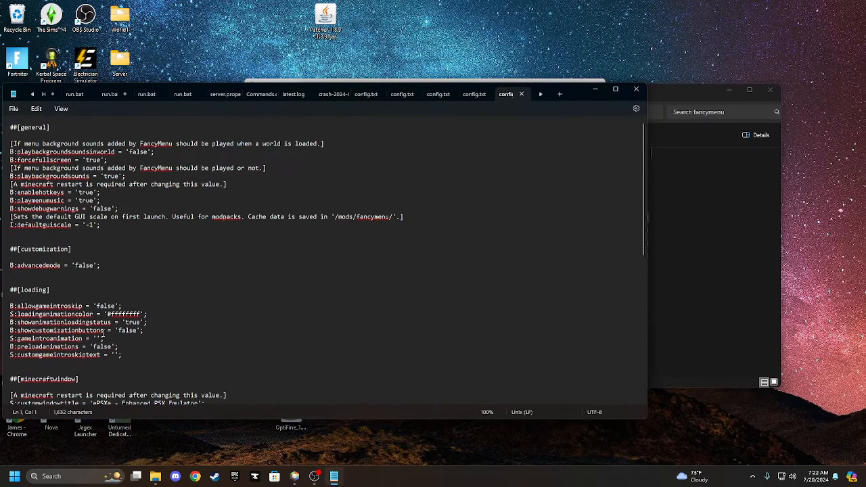
- Overwrite 'false' on the B:showcustomizationbuttons line in config.txt with the new value
{"action": "double_click", "coordinate": [55, 330]}
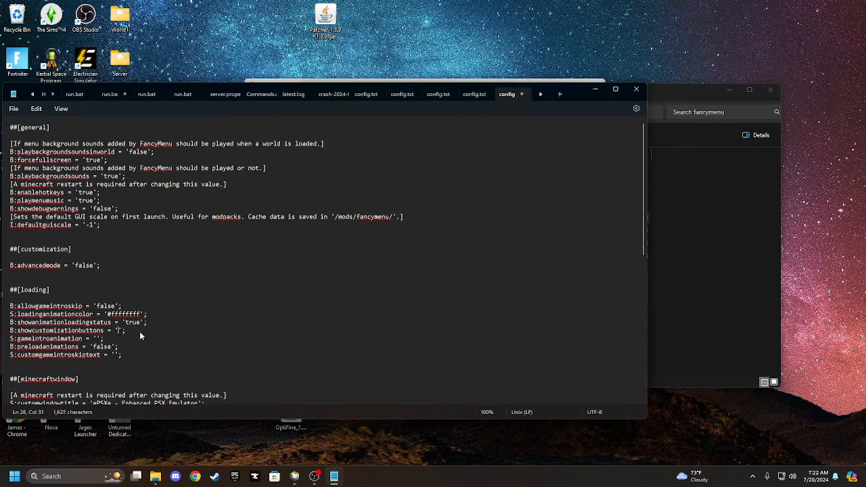
{"action": "type", "text": "t"}
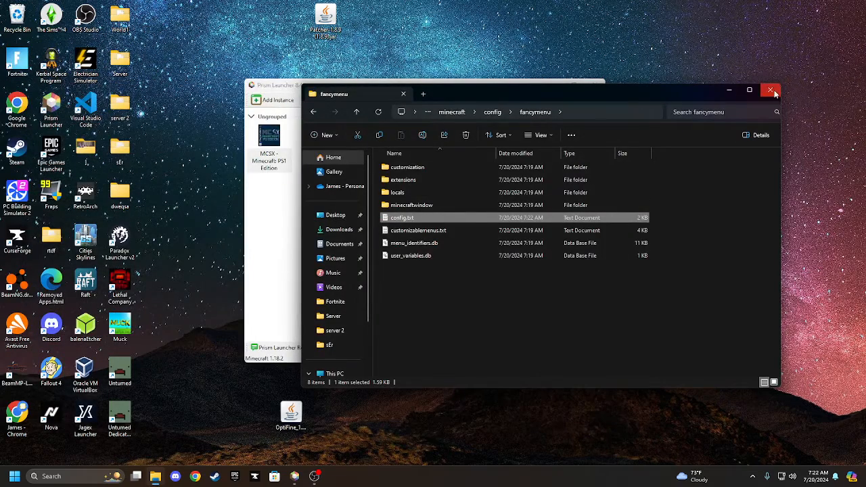
- Close the fancymenu folder and launch the MCSX - Minecraft PS1 Edition instance
{"action": "left_click", "coordinate": [771, 90]}
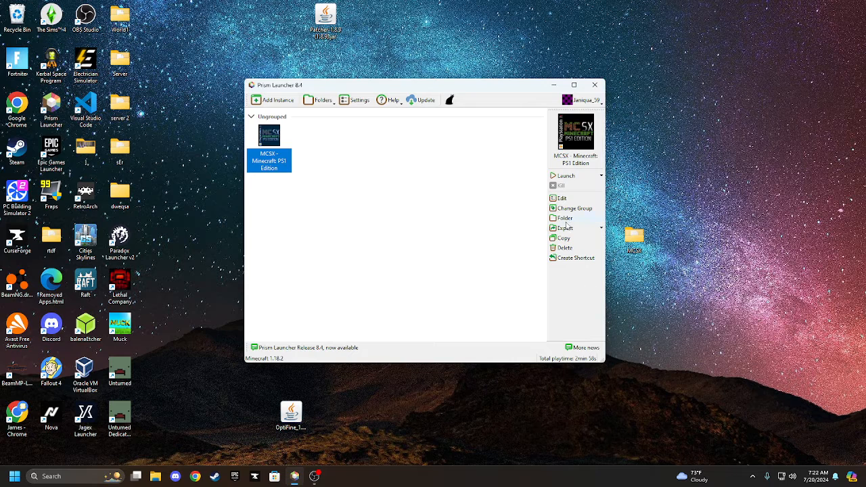
{"action": "left_click", "coordinate": [565, 175]}
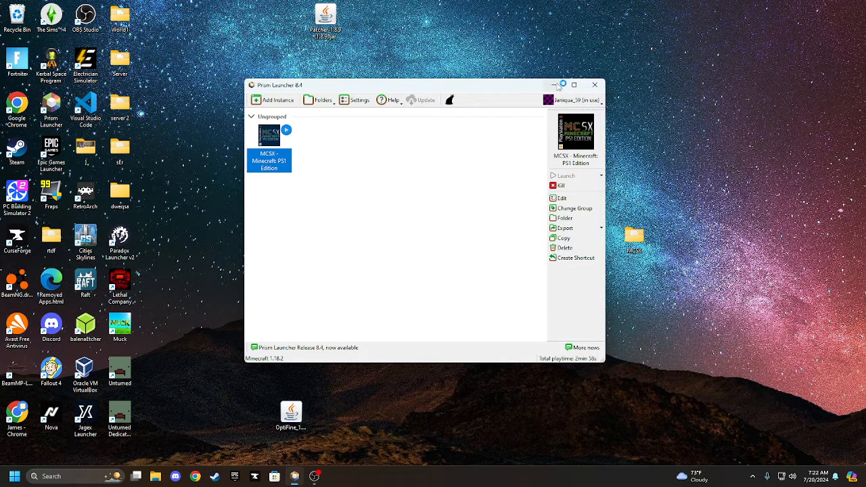
{"action": "mouse_move", "coordinate": [553, 84]}
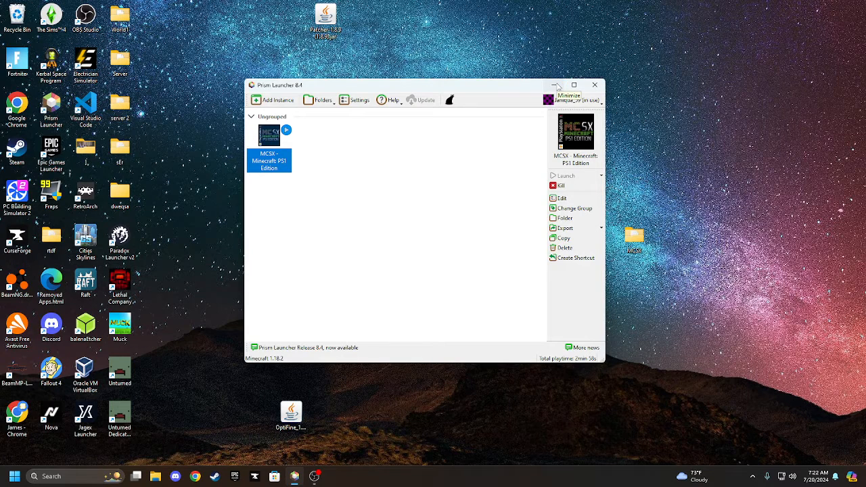
{"action": "mouse_move", "coordinate": [556, 85]}
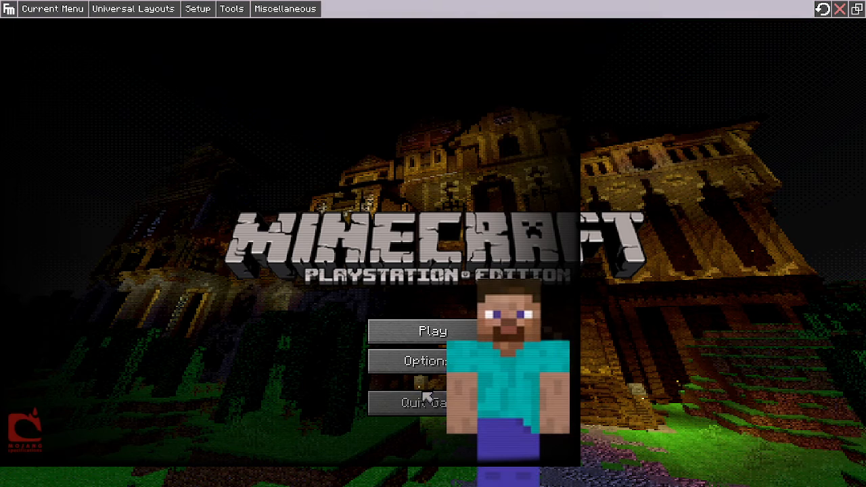
- Go from the title screen's Options menu to Video Settings
{"action": "left_click", "coordinate": [420, 360]}
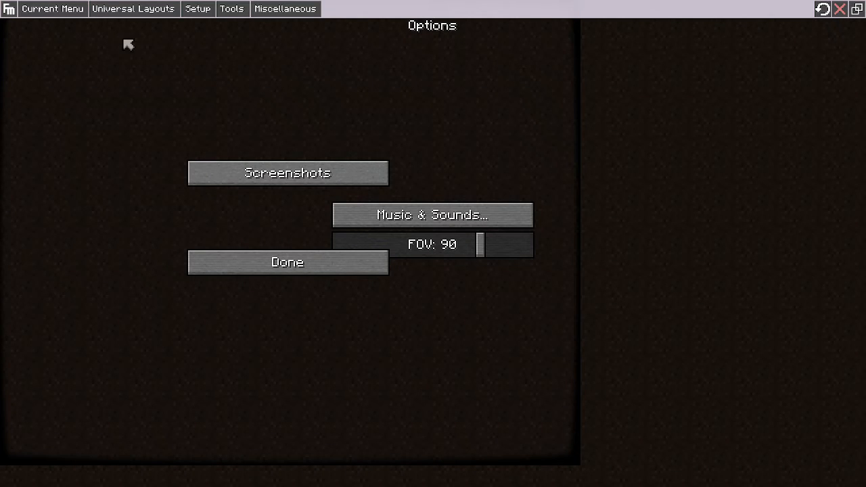
{"action": "left_click", "coordinate": [52, 9]}
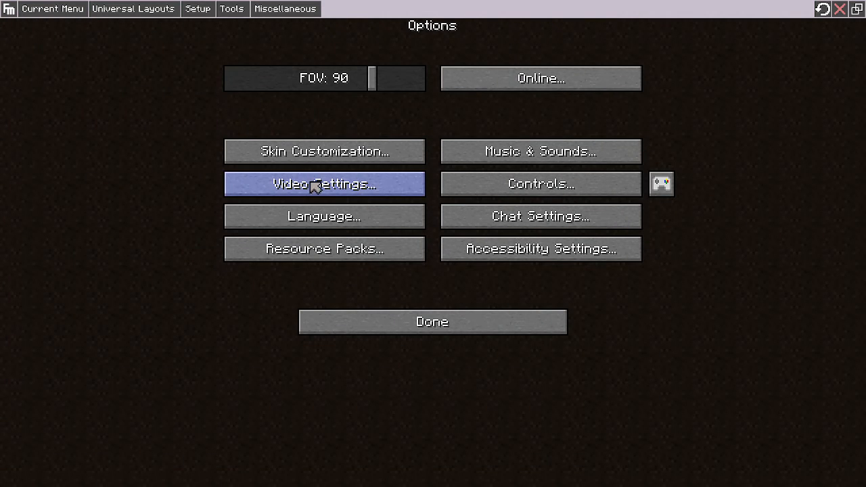
{"action": "left_click", "coordinate": [324, 184]}
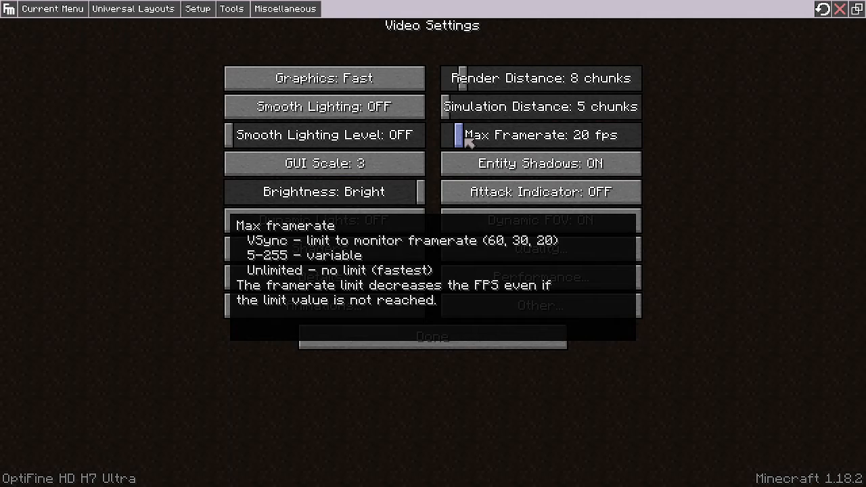
{"action": "mouse_move", "coordinate": [459, 142]}
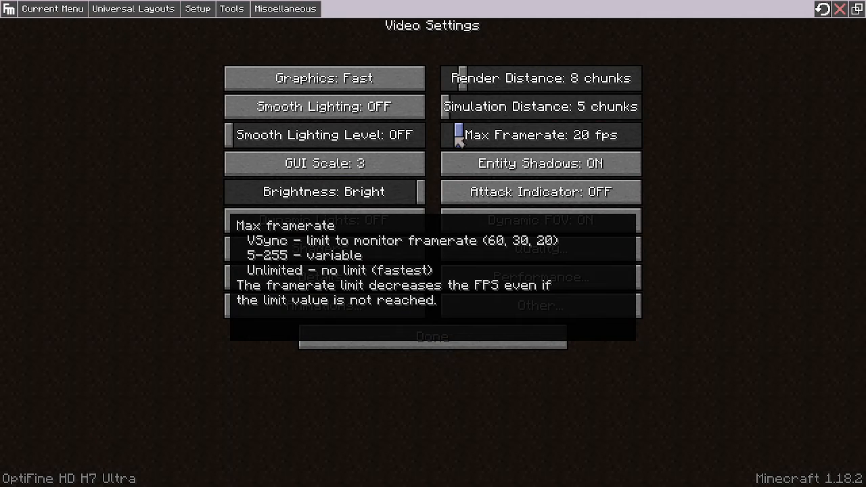
- Set Max Framerate to Unlimited and fullscreen mode to 1280x1024@65, then return to title
{"action": "left_click_drag", "start_coordinate": [460, 134], "coordinate": [636, 135]}
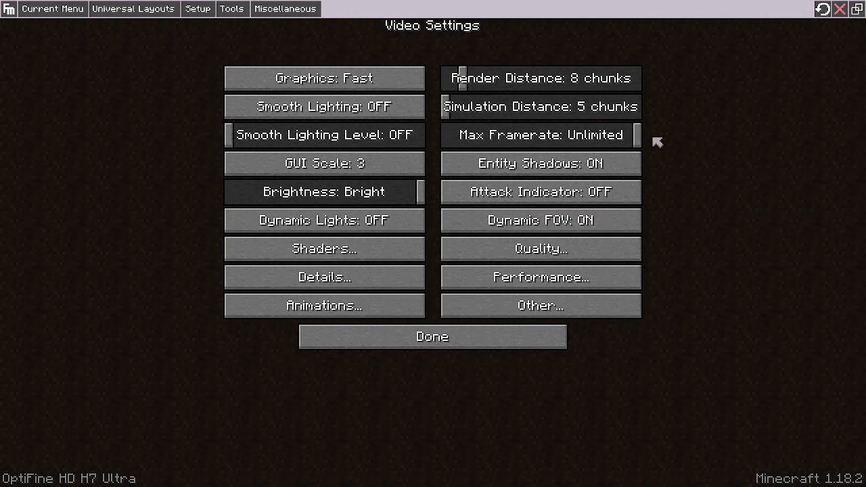
{"action": "mouse_move", "coordinate": [379, 261]}
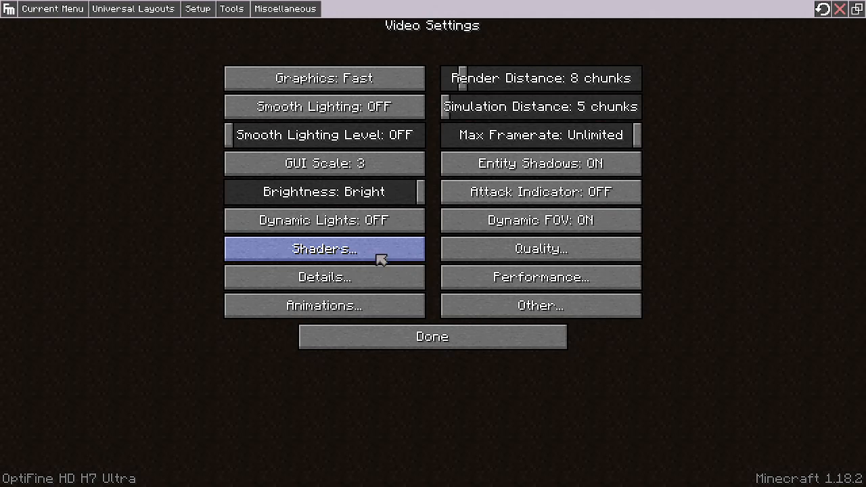
{"action": "mouse_move", "coordinate": [497, 315]}
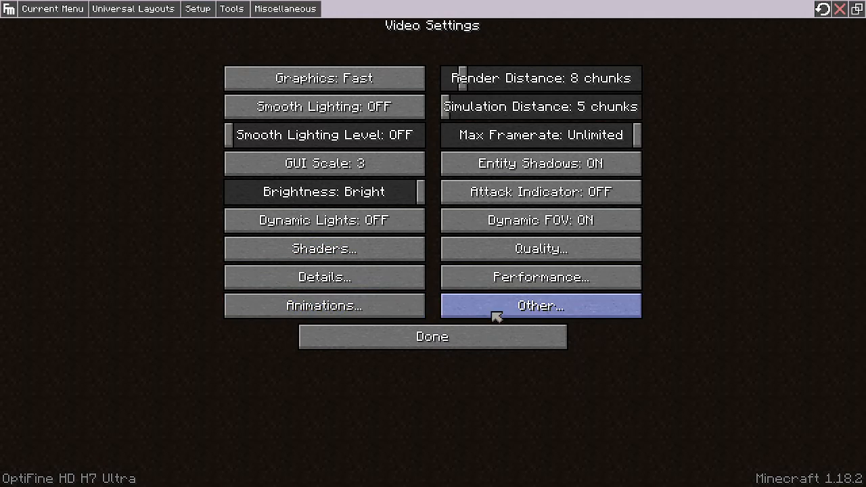
{"action": "left_click", "coordinate": [539, 305]}
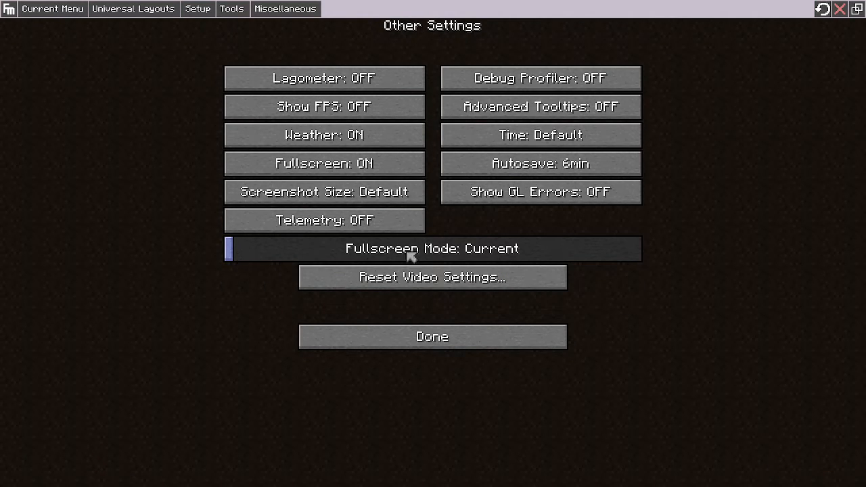
{"action": "left_click", "coordinate": [433, 248]}
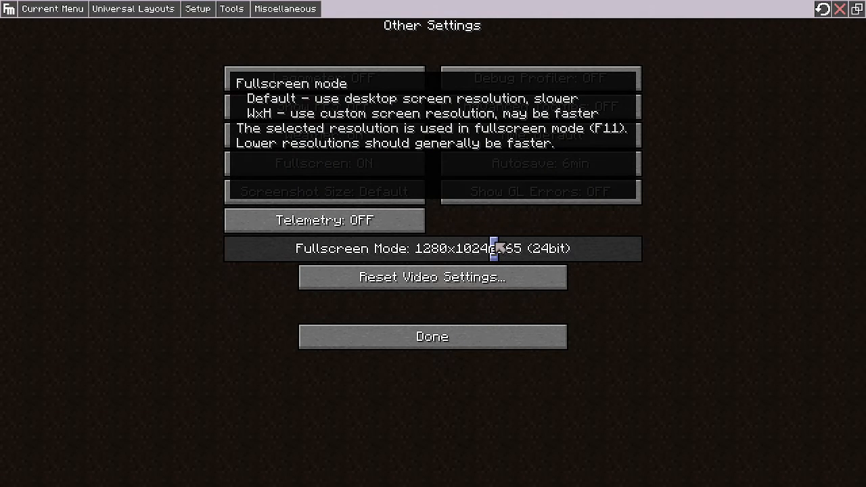
{"action": "left_click", "coordinate": [432, 336]}
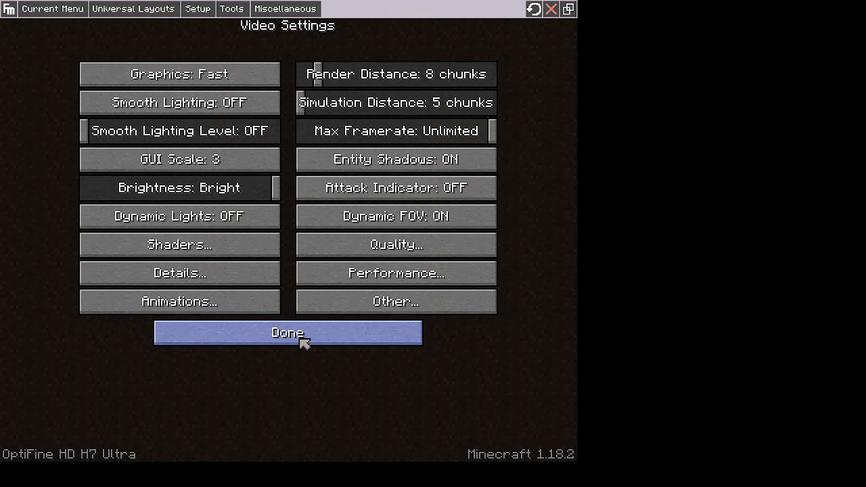
{"action": "left_click", "coordinate": [286, 332]}
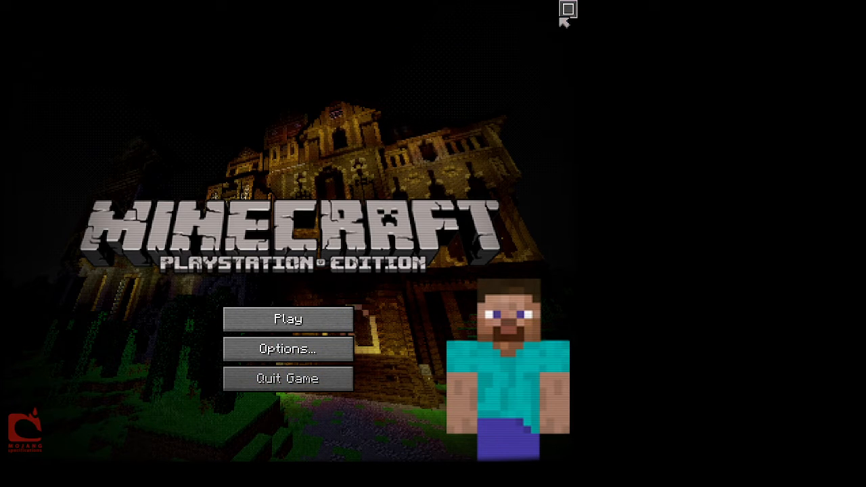
- Start Create New World from Play and clear the default name 'World' with Del
{"action": "left_click", "coordinate": [287, 319]}
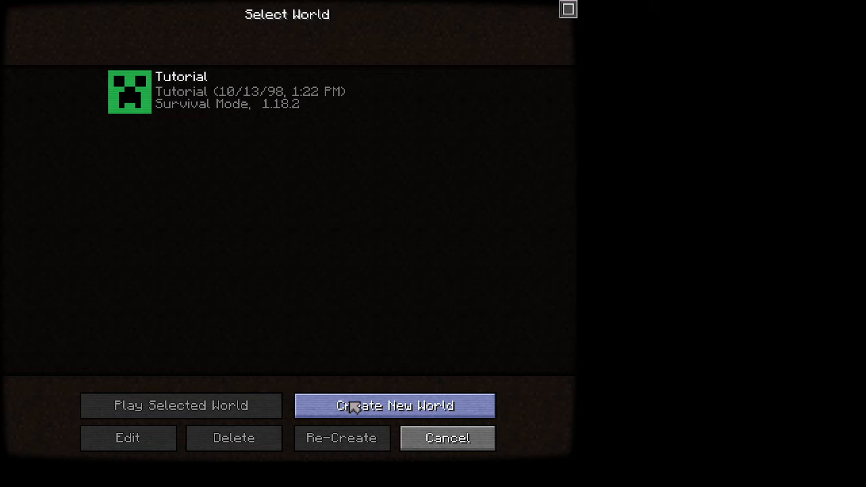
{"action": "mouse_move", "coordinate": [359, 467]}
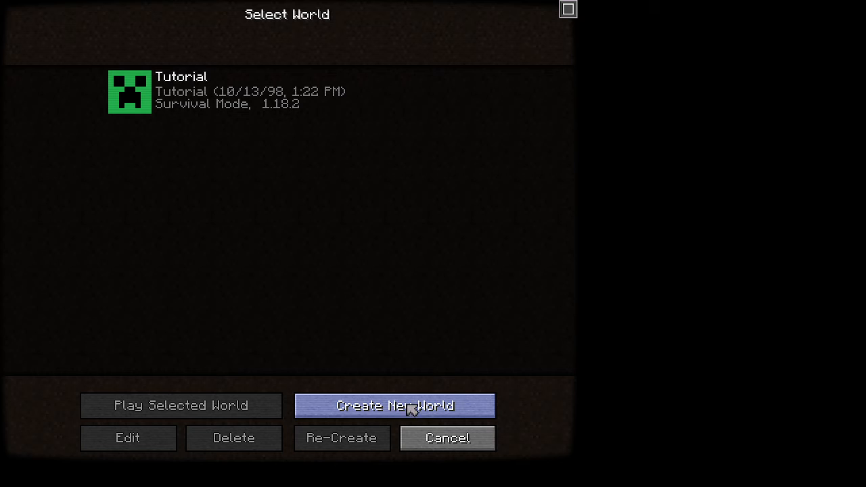
{"action": "left_click", "coordinate": [395, 405]}
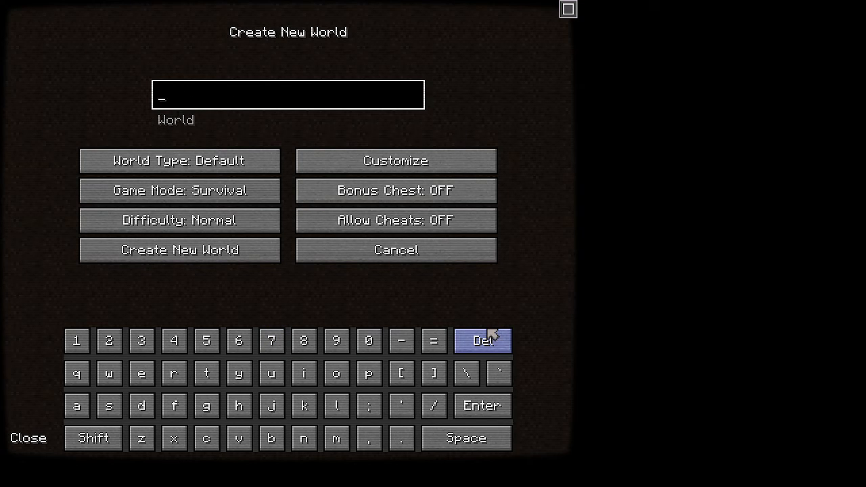
{"action": "left_click", "coordinate": [482, 340]}
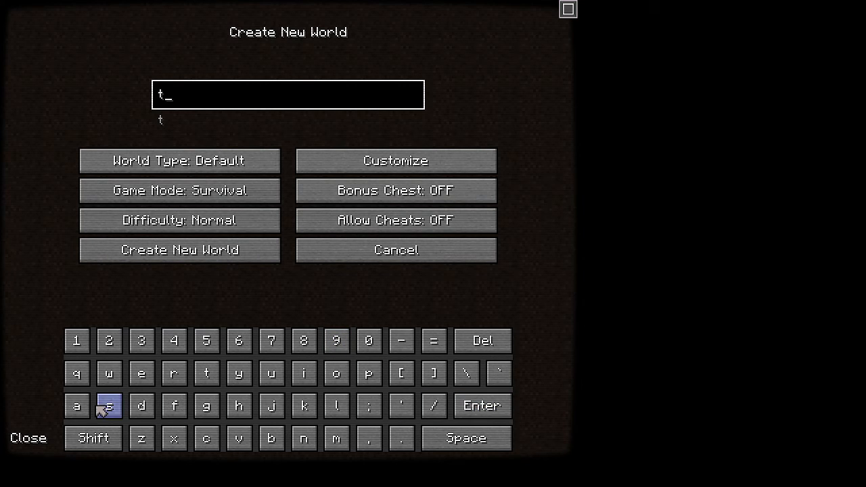
{"action": "left_click", "coordinate": [180, 249]}
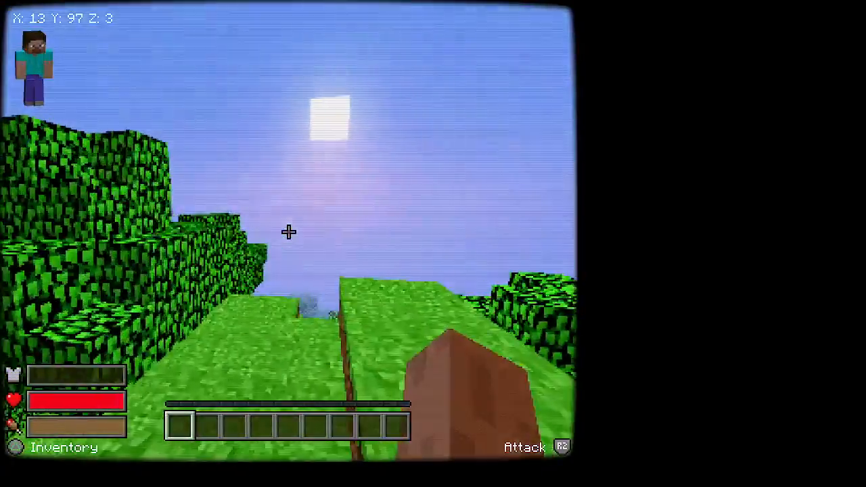
- Pause with Esc and choose Save and Quit to Title
{"action": "key", "text": "Escape"}
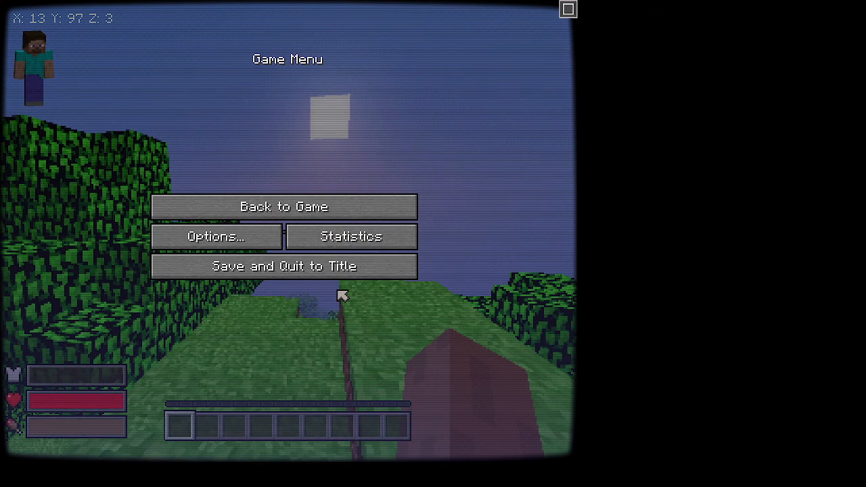
{"action": "mouse_move", "coordinate": [250, 277]}
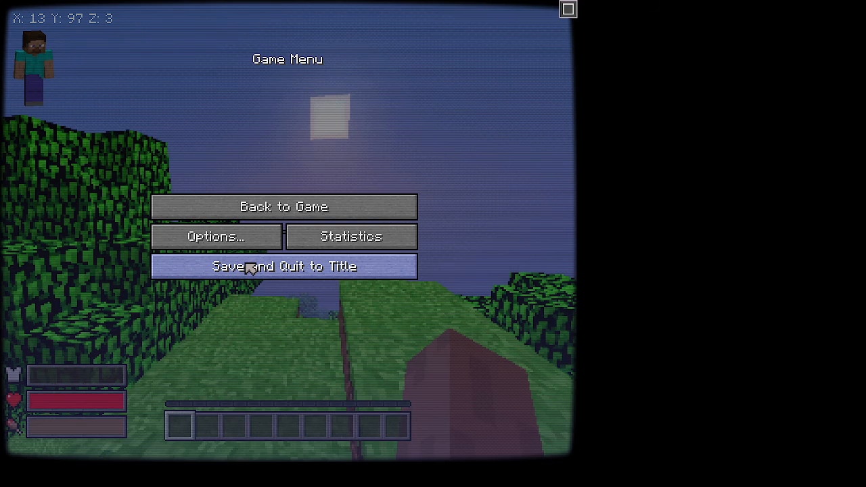
{"action": "left_click", "coordinate": [284, 265]}
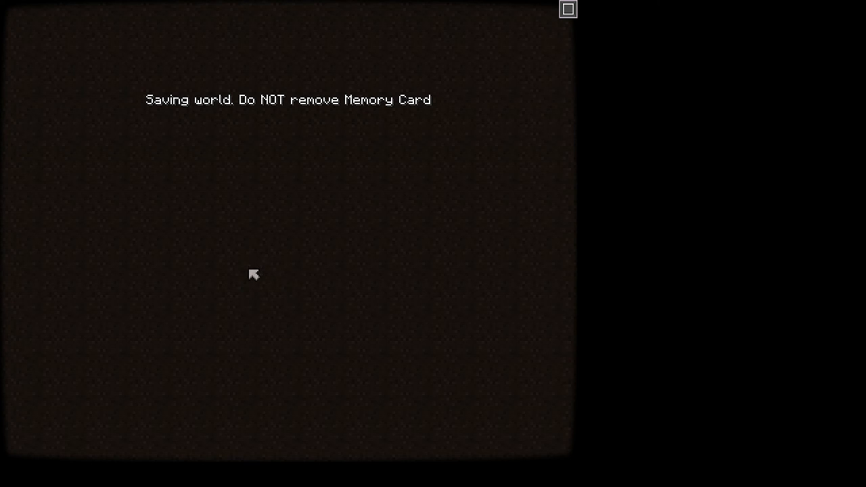